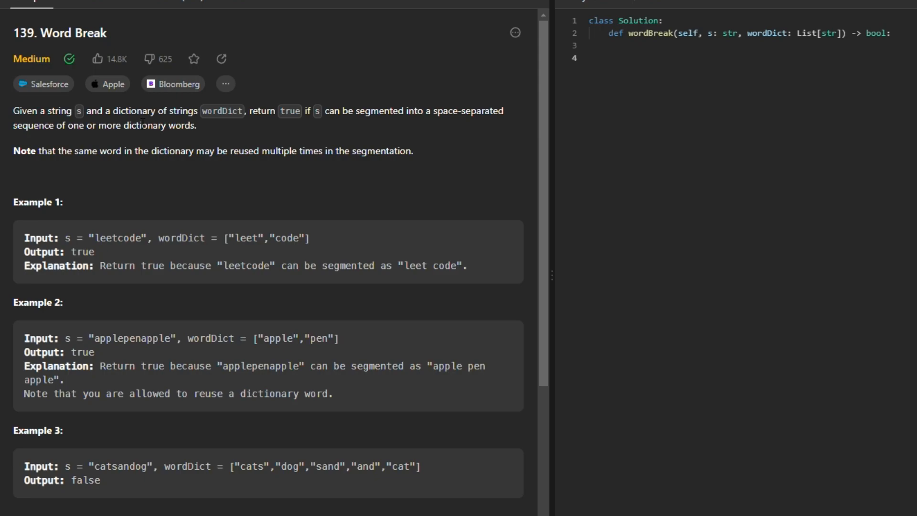
mouse_move(447, 128)
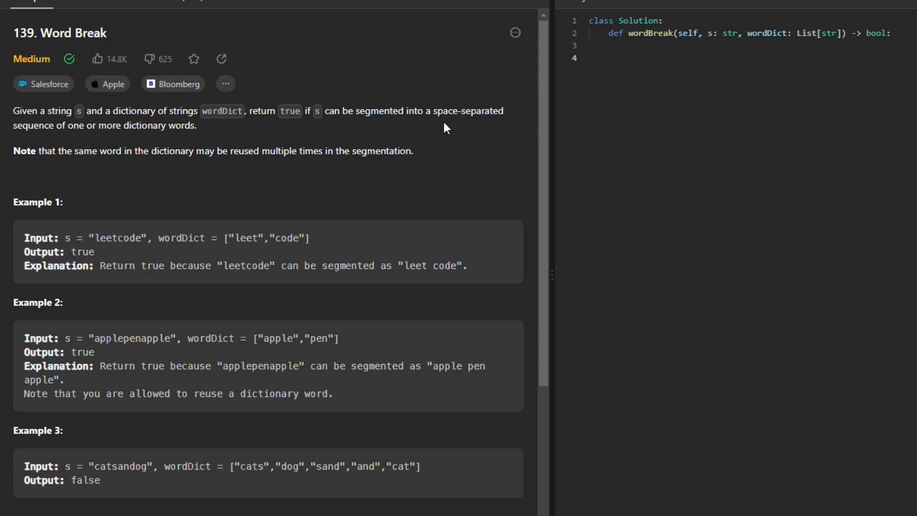
mouse_move(124, 256)
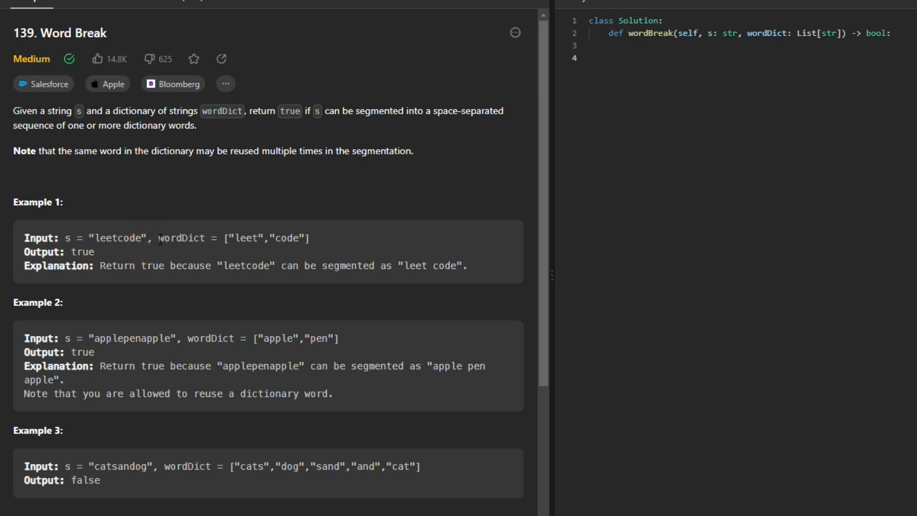
Step: Review examples 1 and 2, highlighting 'leet' and 'code' inside the 'leetcode' input and the true output
drag(157, 237, 309, 238)
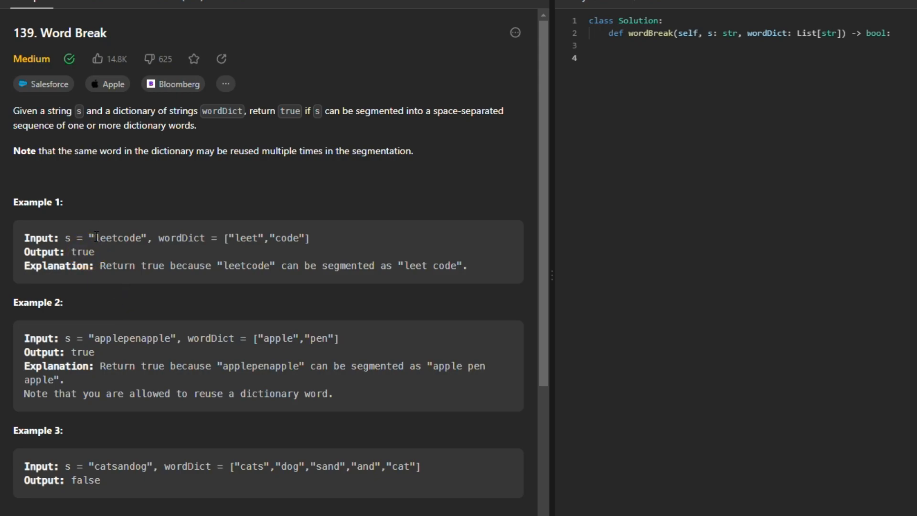
double_click(105, 238)
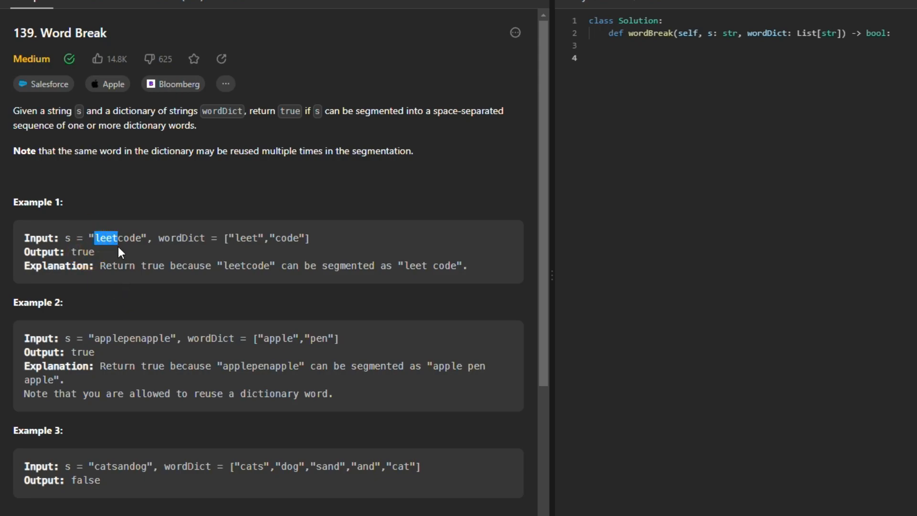
click(130, 252)
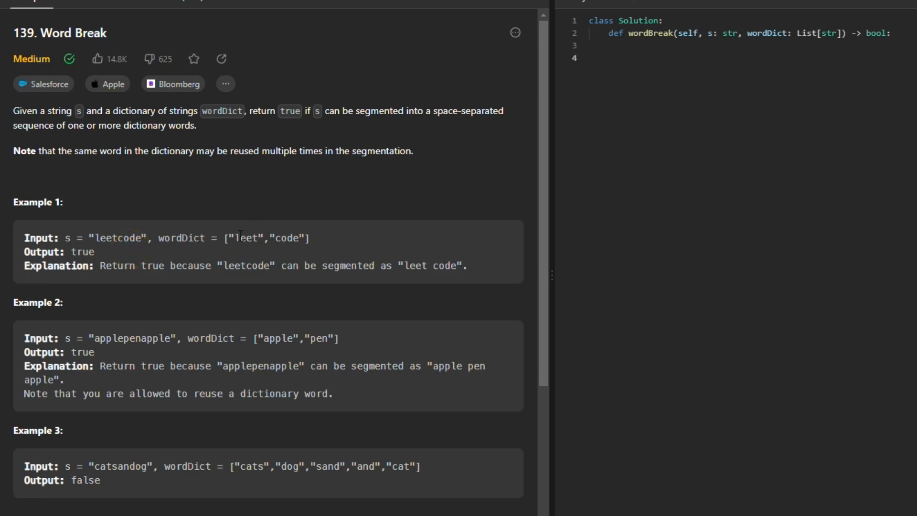
double_click(129, 238)
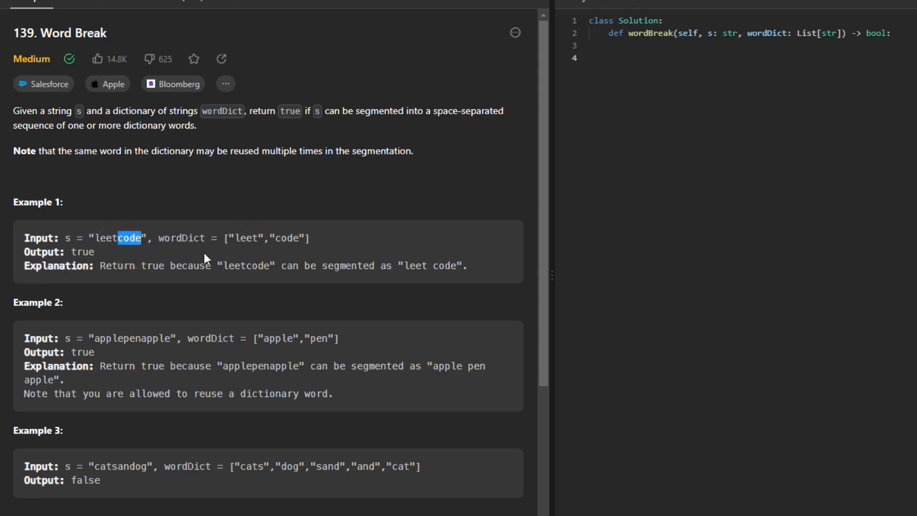
mouse_move(200, 251)
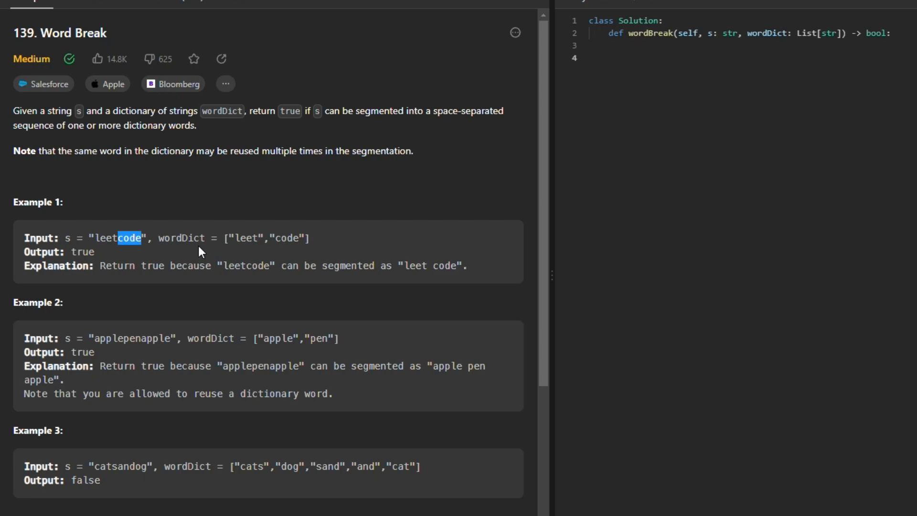
mouse_move(94, 239)
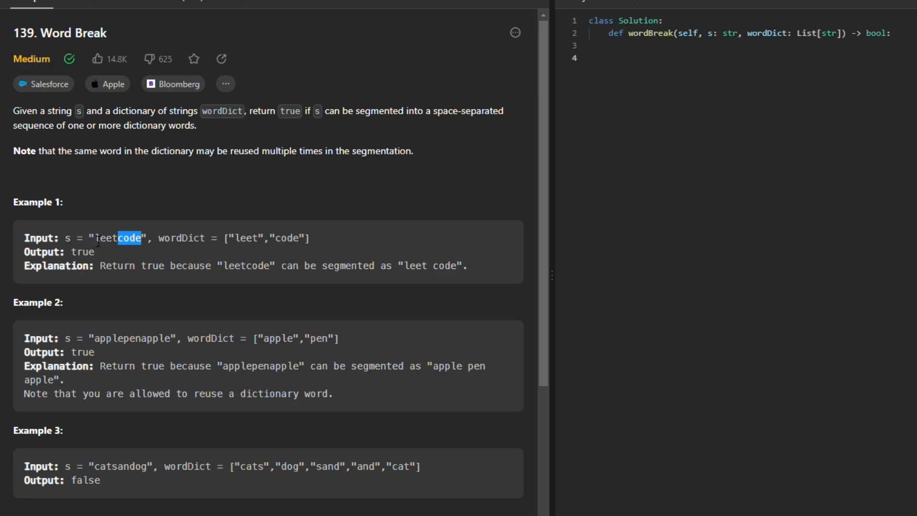
mouse_move(67, 237)
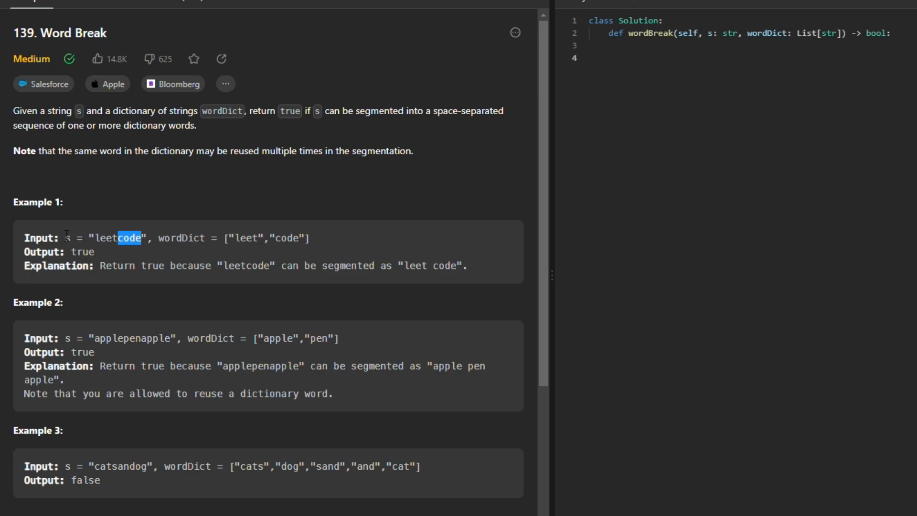
mouse_move(77, 243)
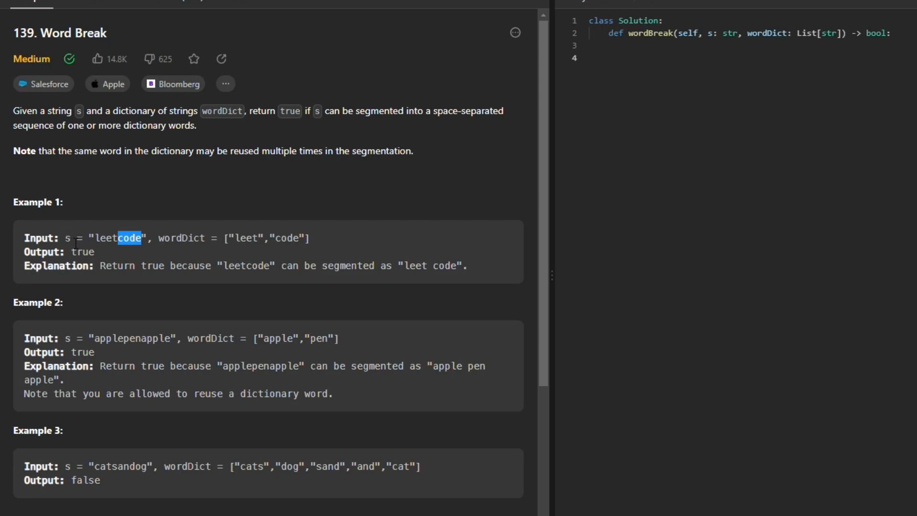
double_click(108, 338)
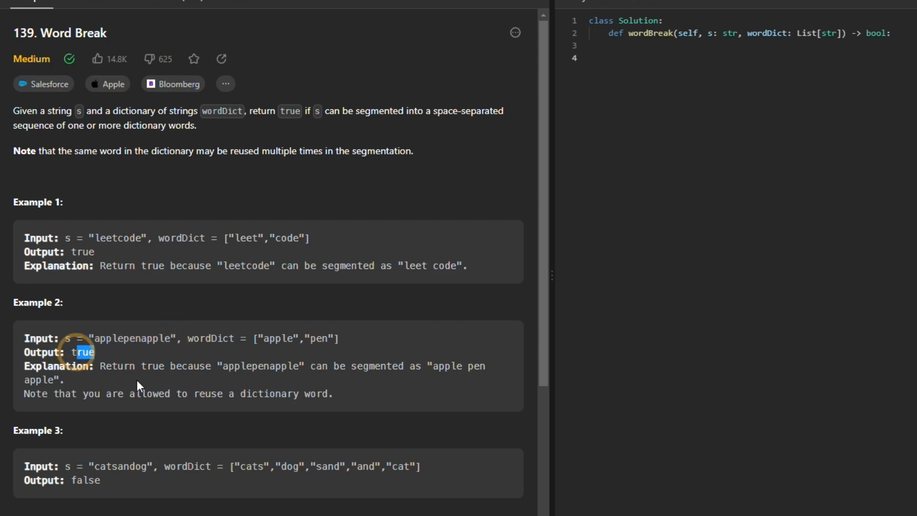
Step: Review example 3, highlighting 'cats', 'dog' in 'catsandog' and 'sand' in the dictionary
scroll(down, 3)
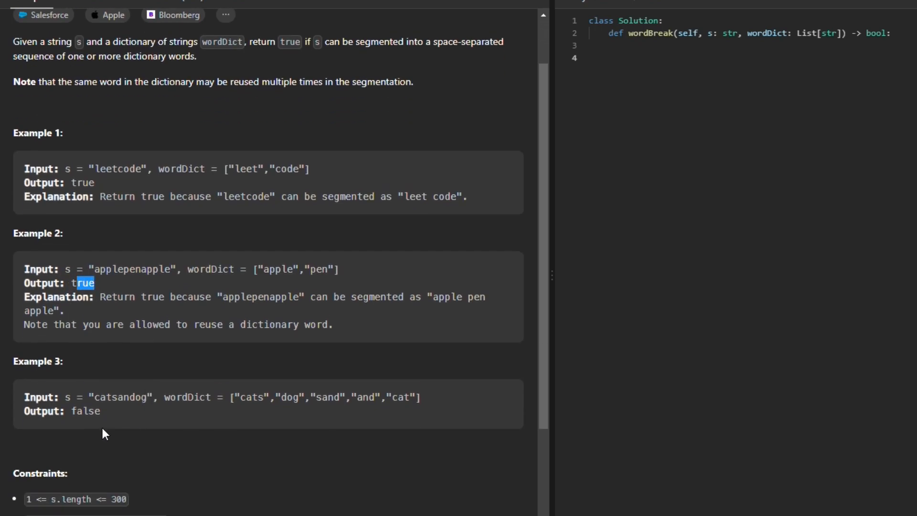
double_click(95, 397)
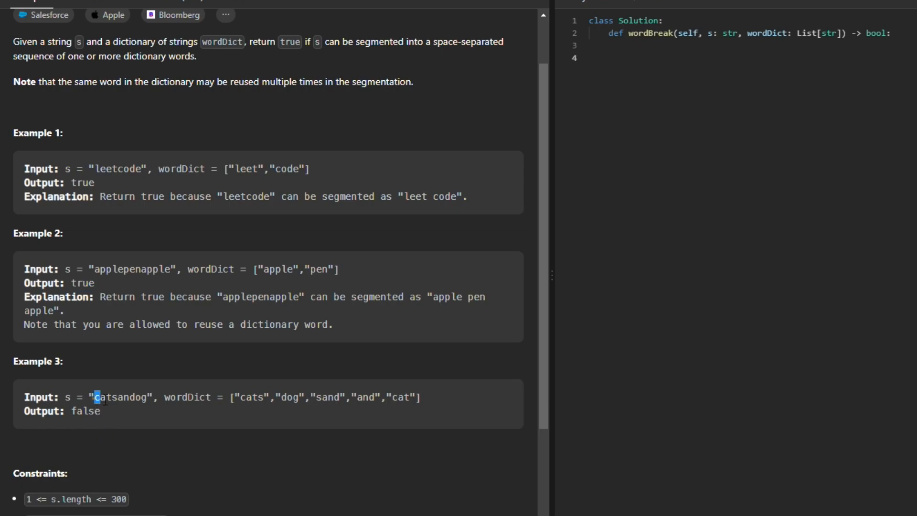
double_click(120, 396)
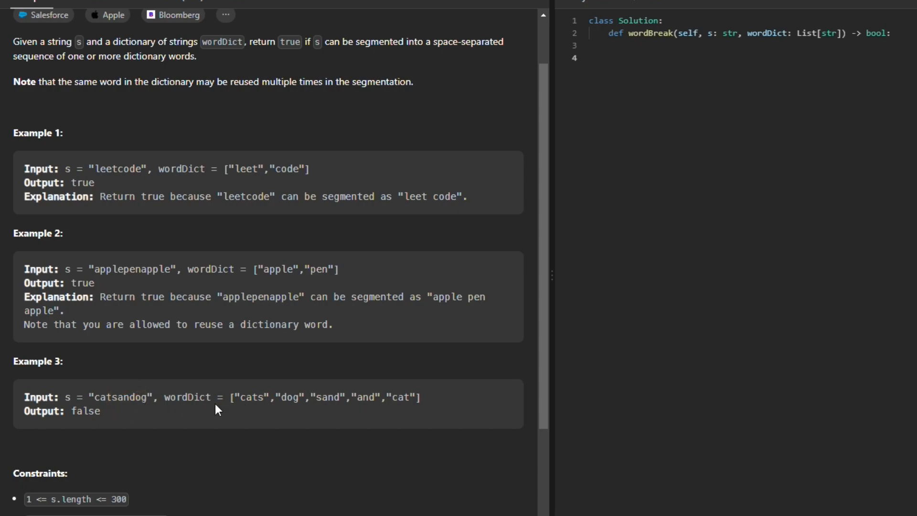
double_click(105, 396)
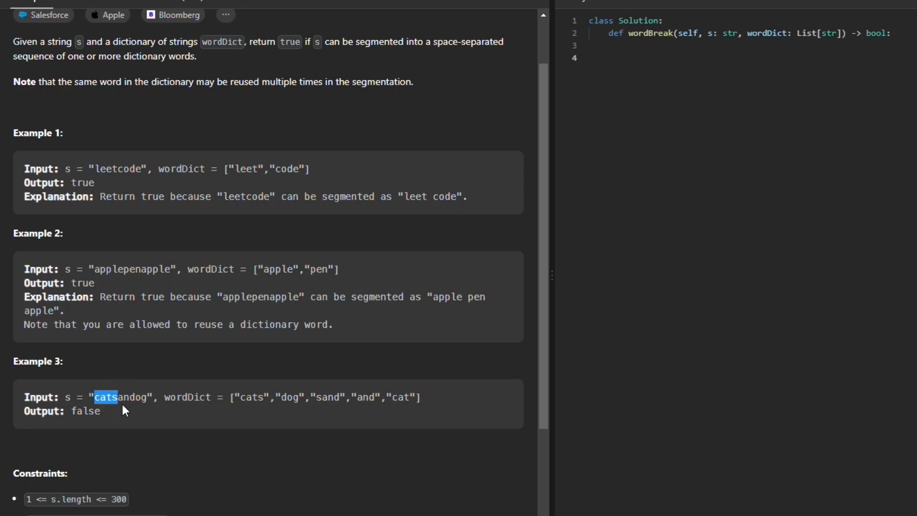
double_click(133, 397)
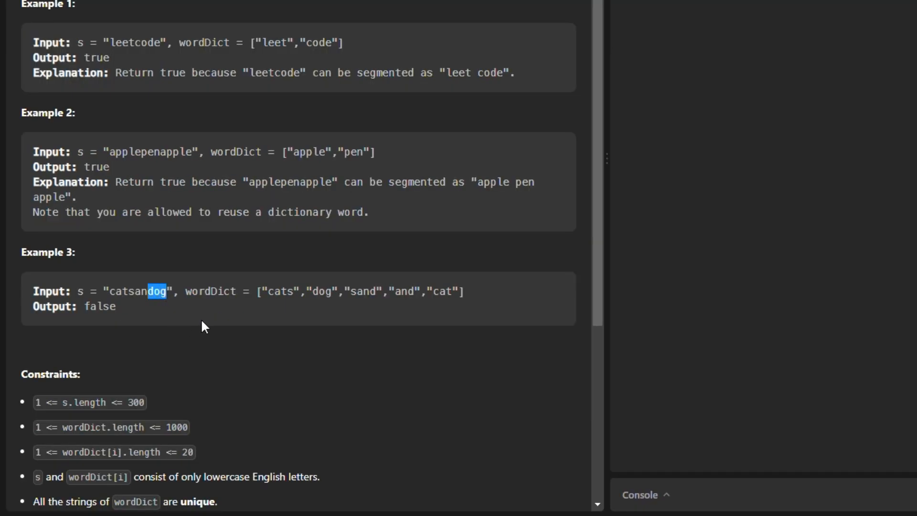
mouse_move(345, 295)
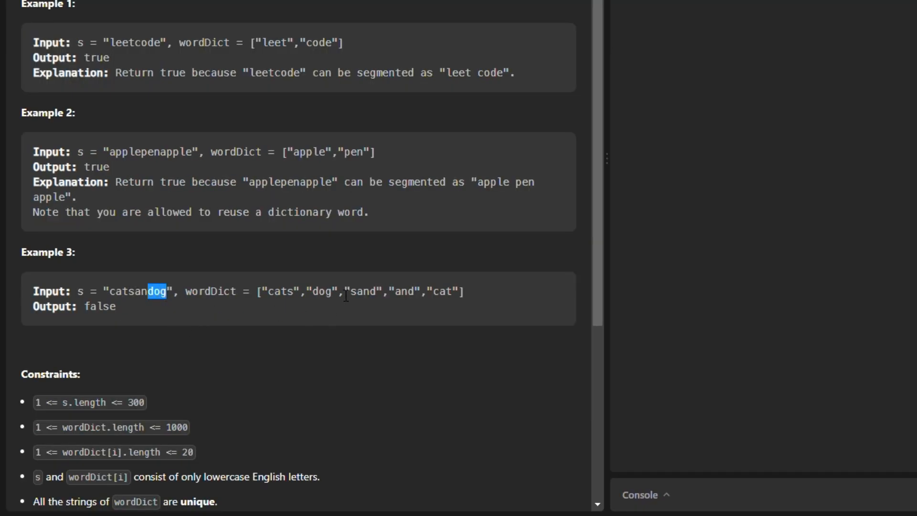
double_click(363, 291)
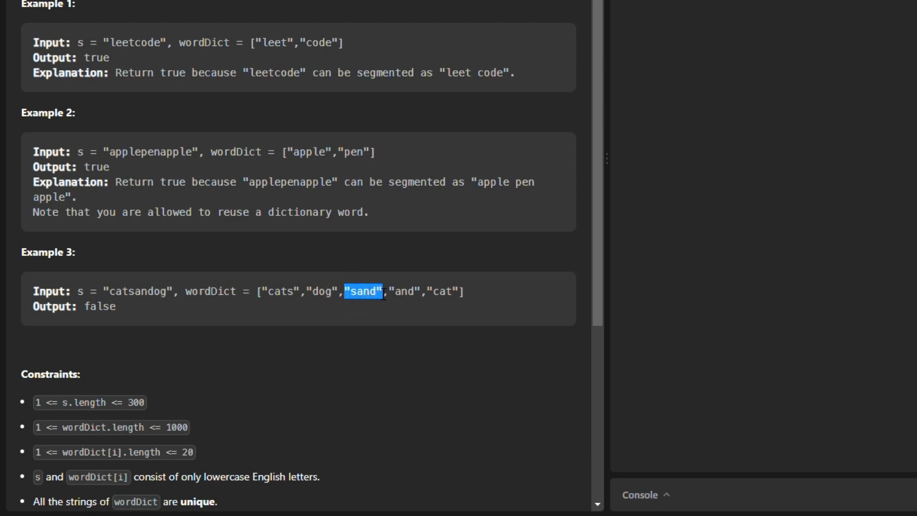
double_click(281, 292)
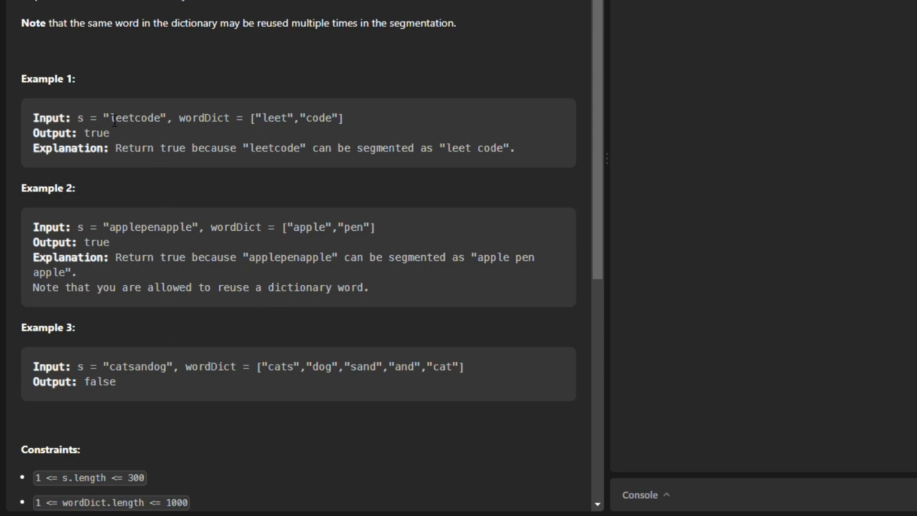
double_click(134, 118)
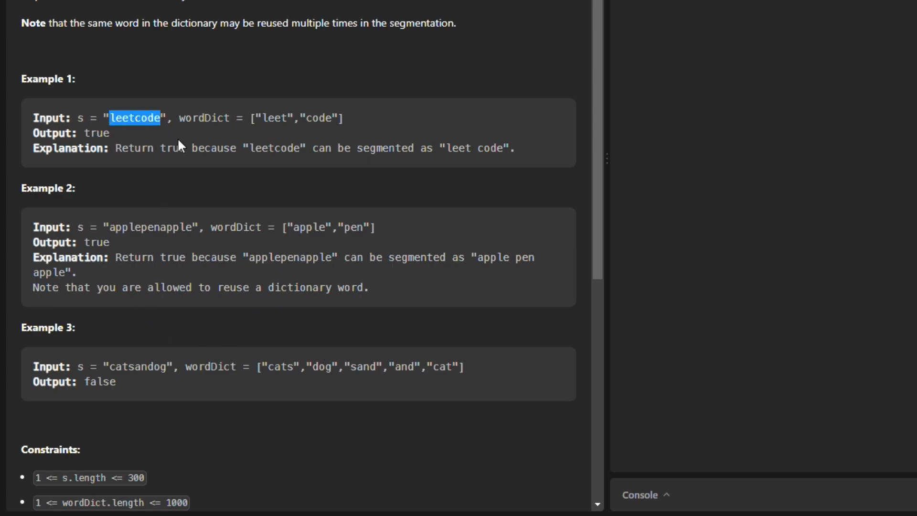
mouse_move(183, 210)
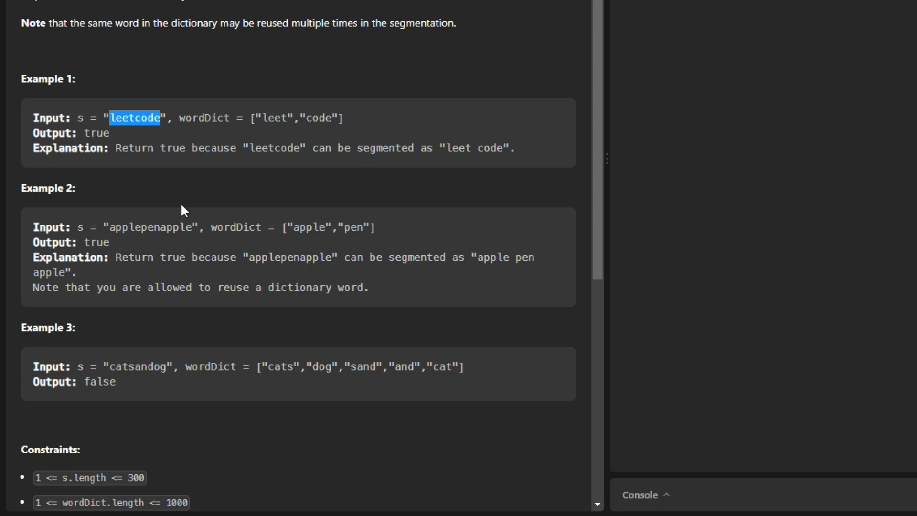
mouse_move(163, 143)
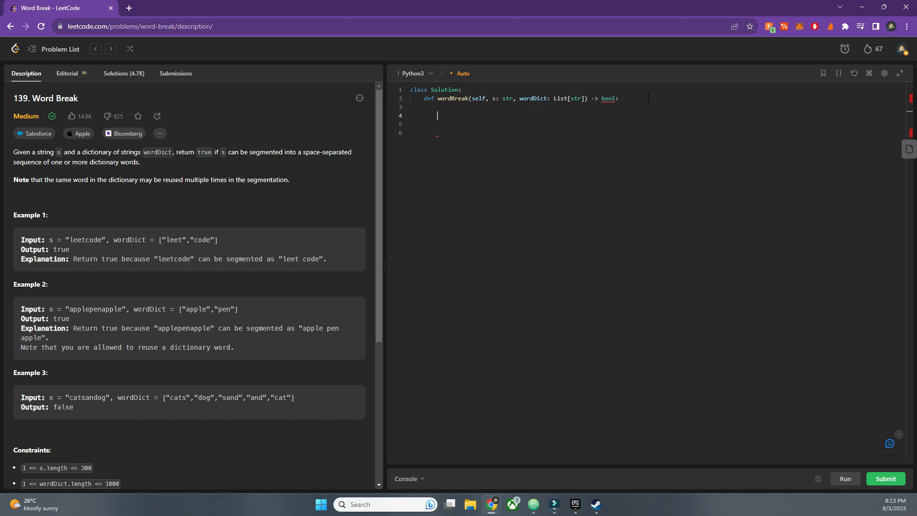
double_click(104, 398)
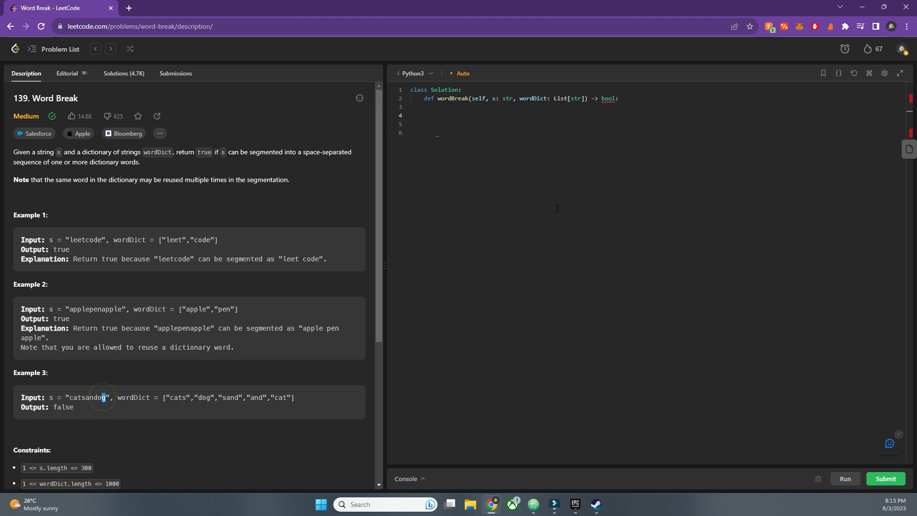
Step: Write dp = [False]*(len(s)+1) and dp[0] = True as the DP base case
text(dp =)
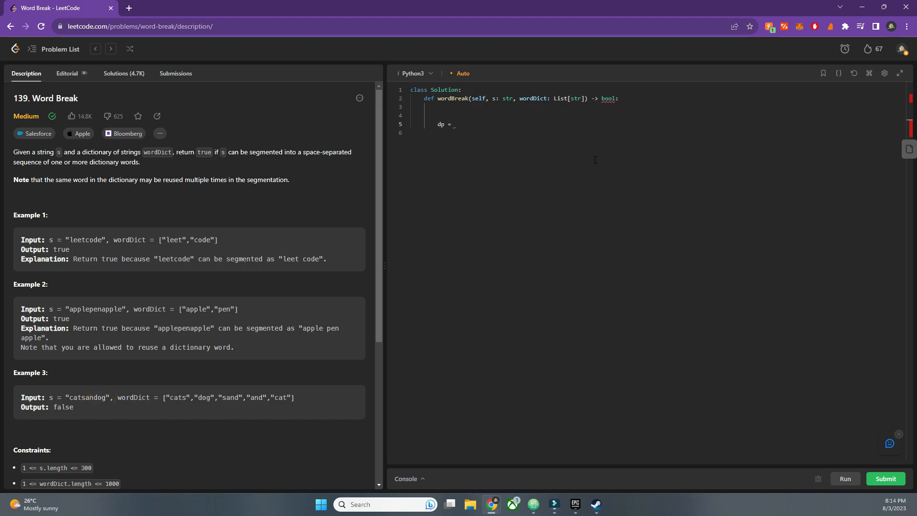
text([False])
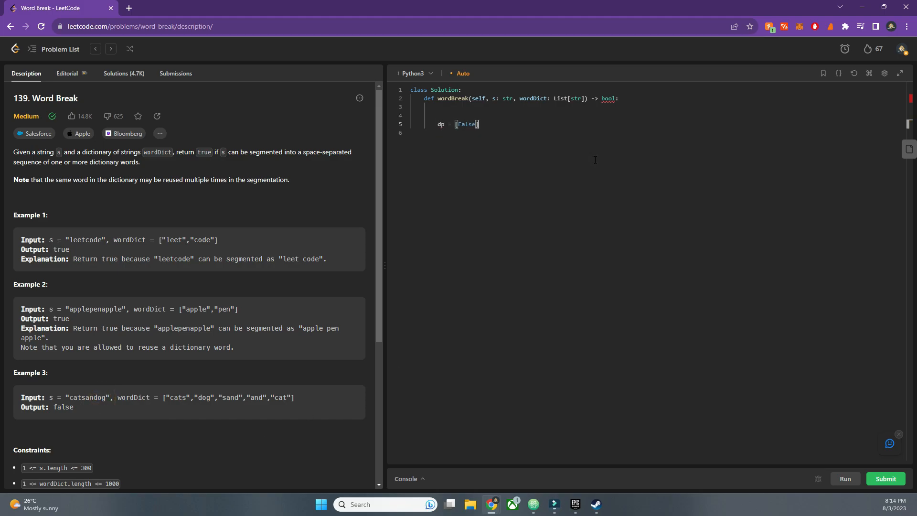
text(*len)
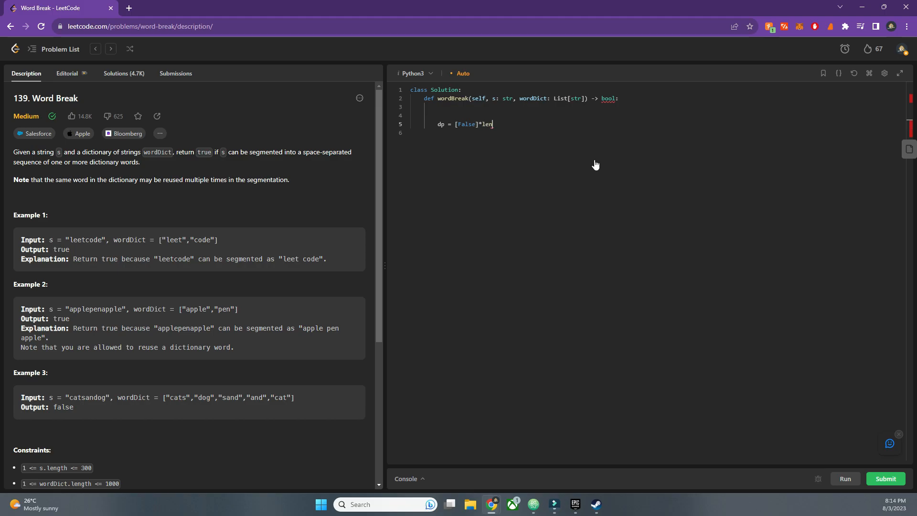
text((s)+1)
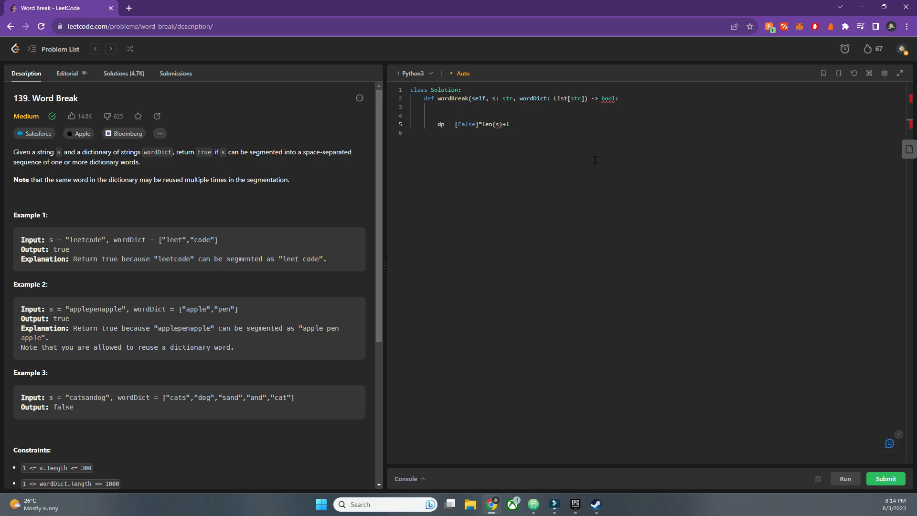
double_click(484, 124)
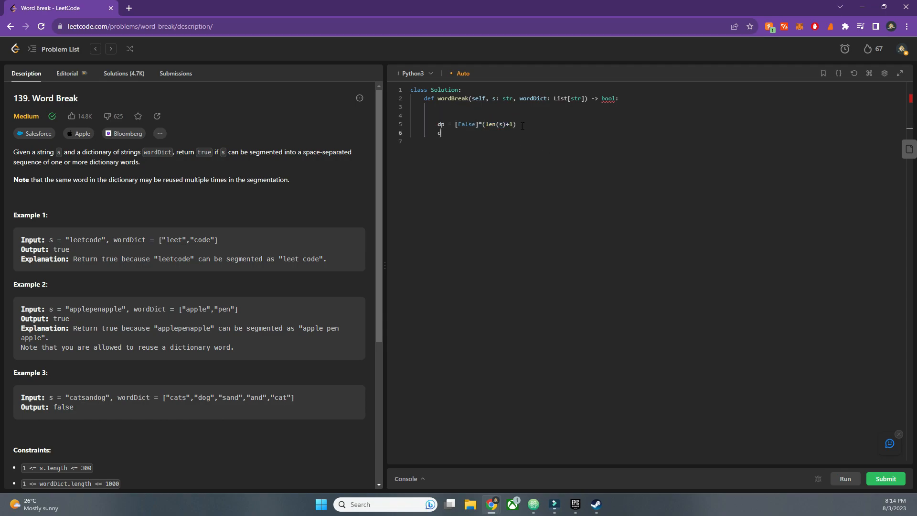
text(p[0] =)
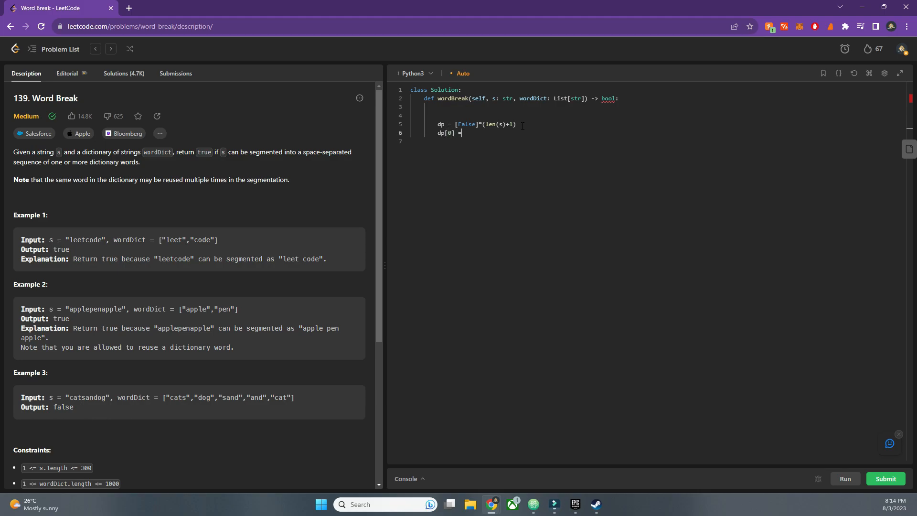
text(True)
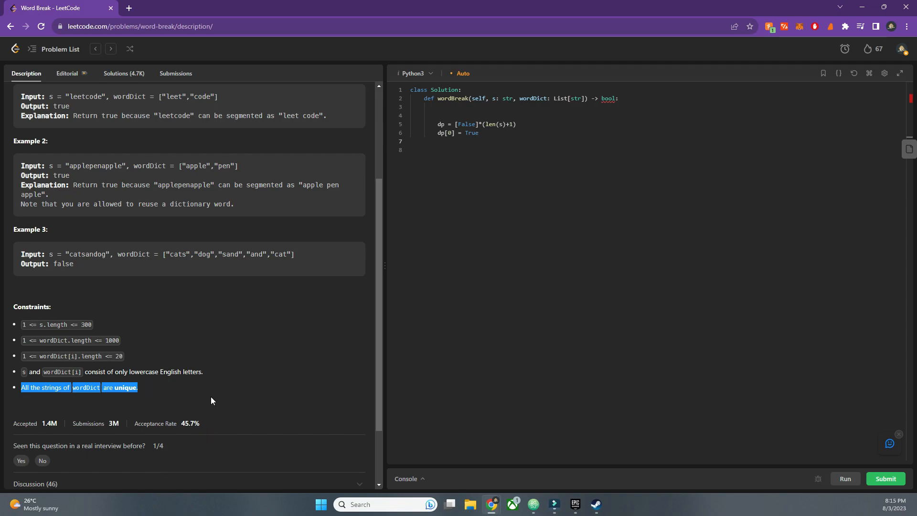
Step: Add the outer loop for i in range(1, len(s)+1) below the base case
click(210, 400)
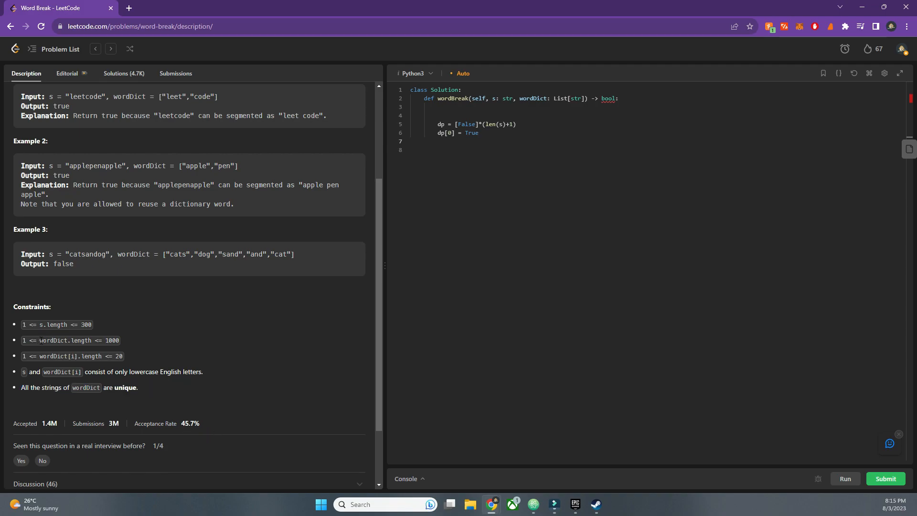
double_click(61, 340)
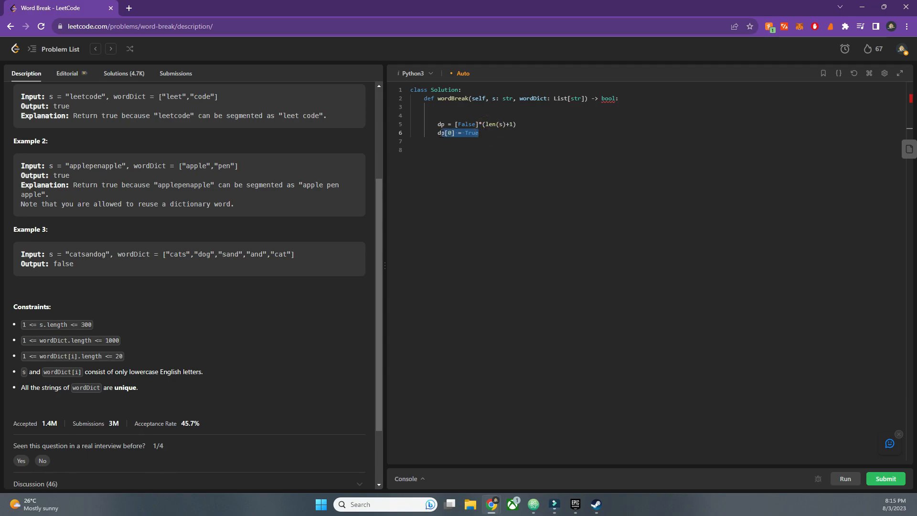
click(496, 134)
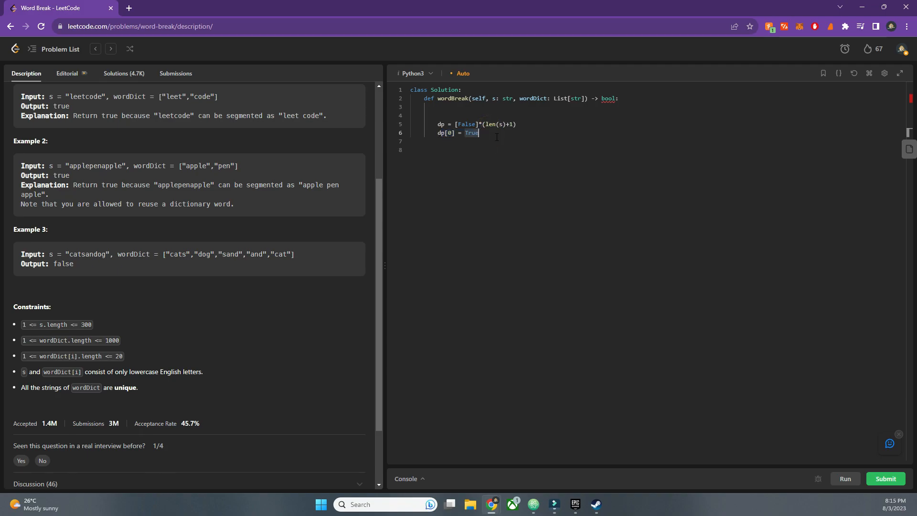
text(for i in range()
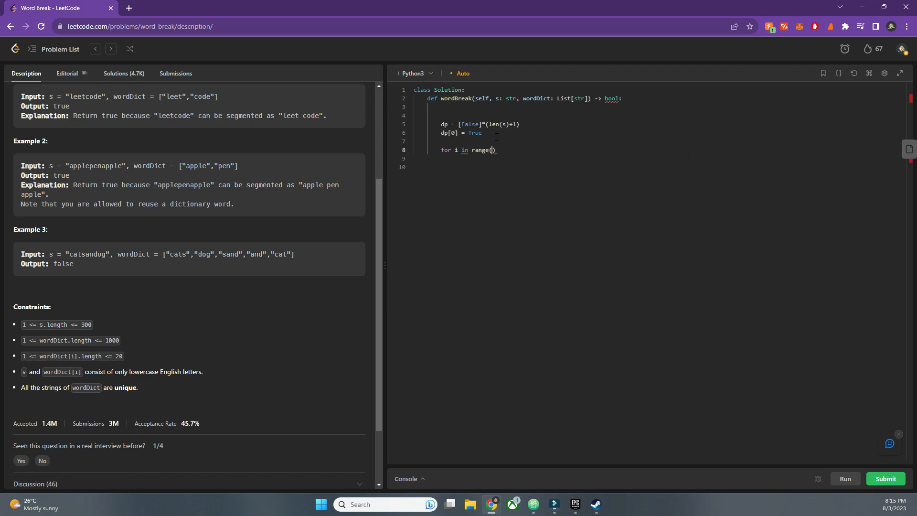
text(1,)
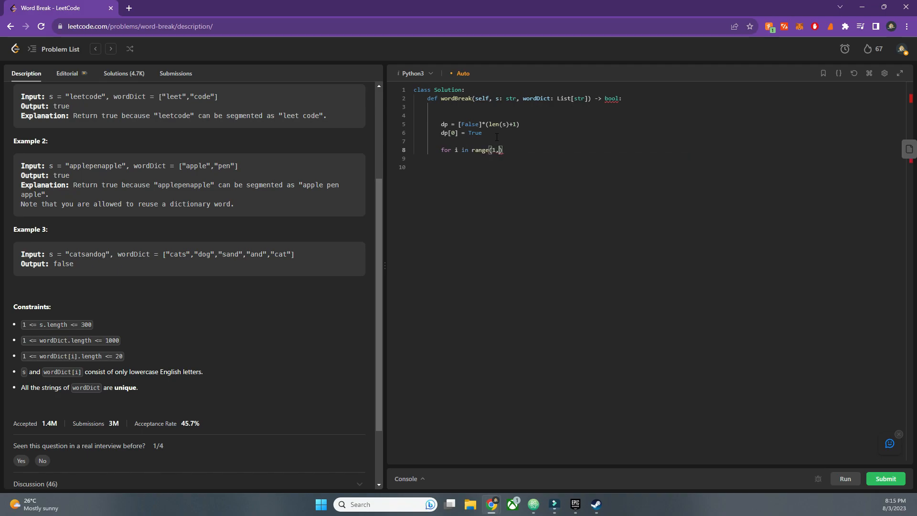
text(len(s)))
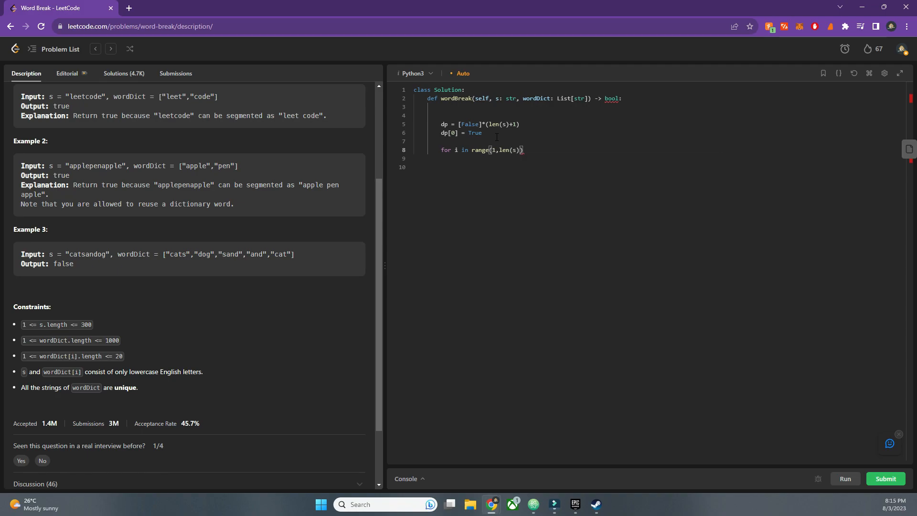
text(+1)
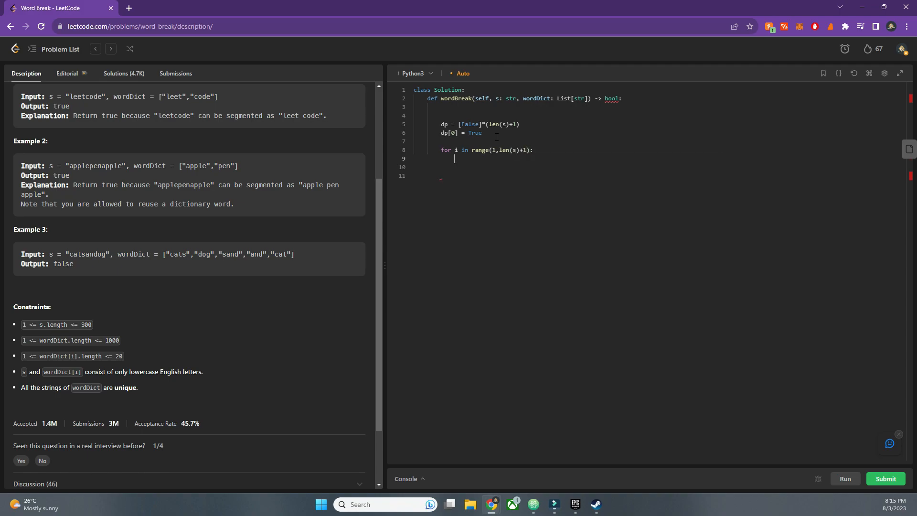
Step: Add the inner loop for j in range(i) and begin the condition if dp[j]
text(for j in)
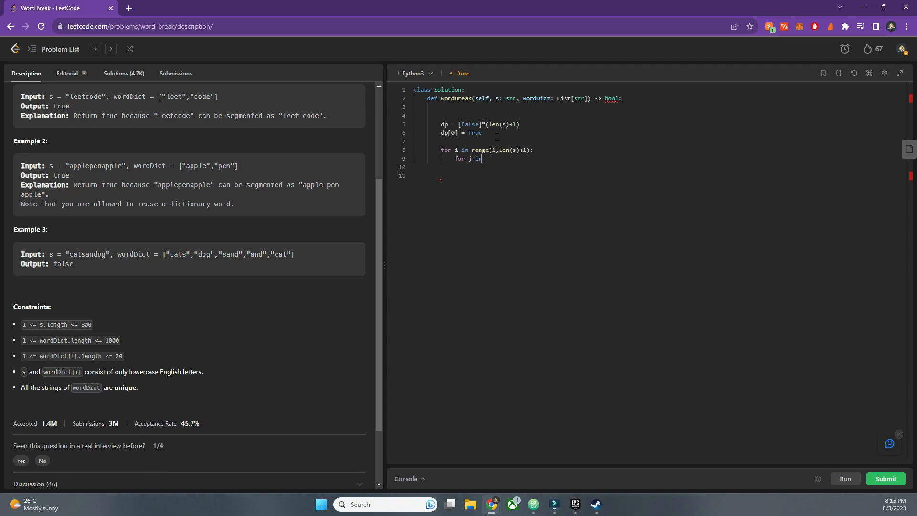
text(range())
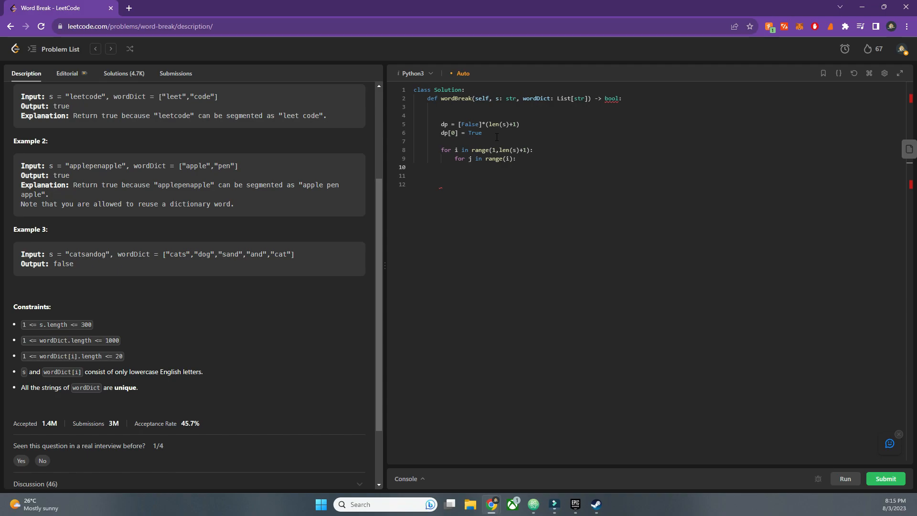
text(if)
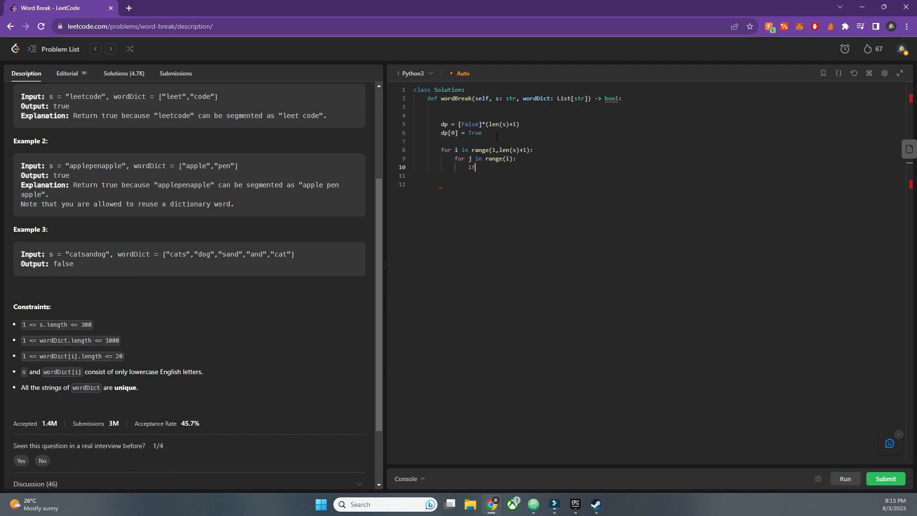
text(dp)
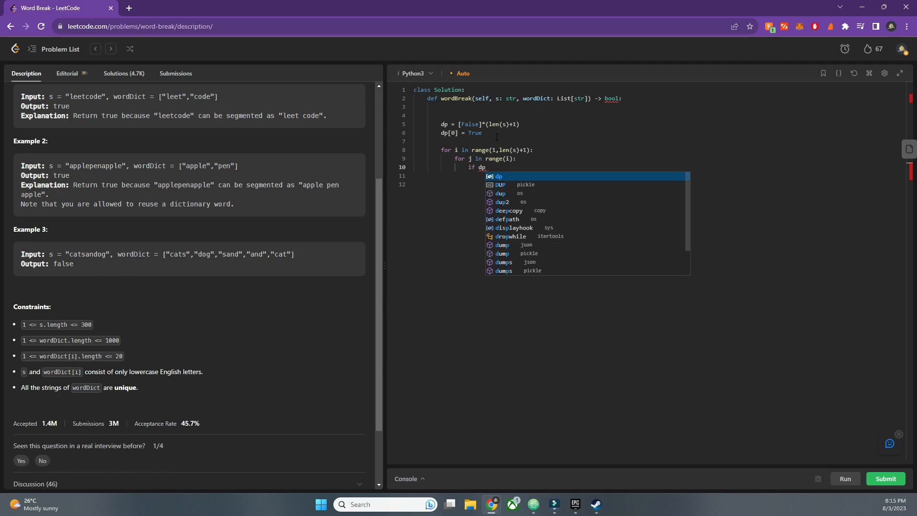
text([j])
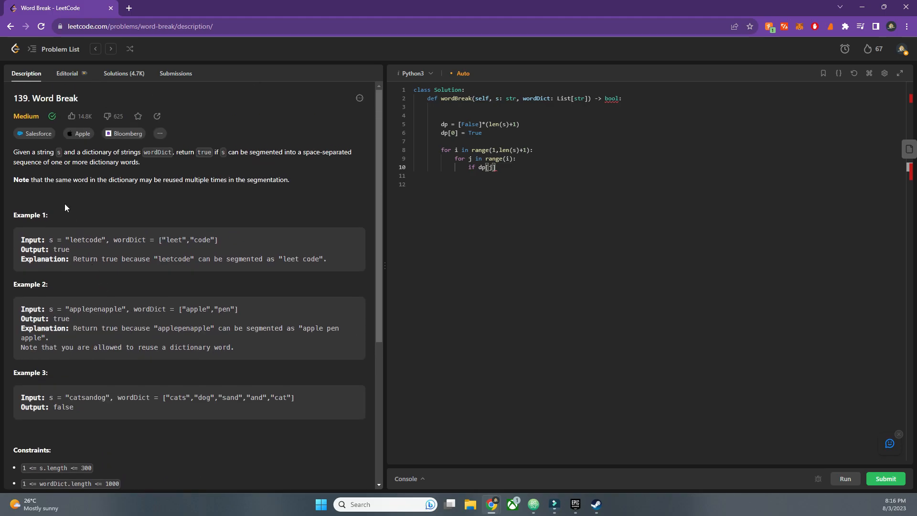
Step: Complete the condition 'and s[j:i] in wordDict:' and set dp[i] = True, correcting the True typo
drag(21, 240, 218, 240)
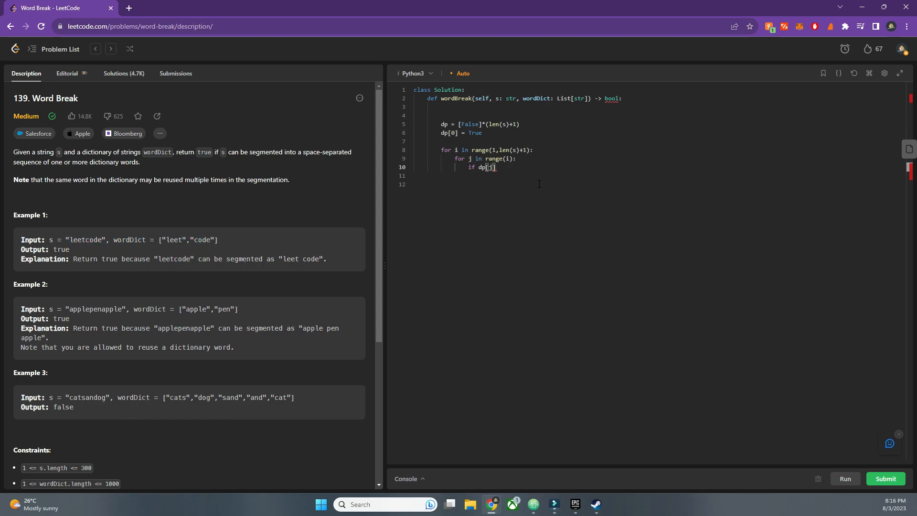
text(and)
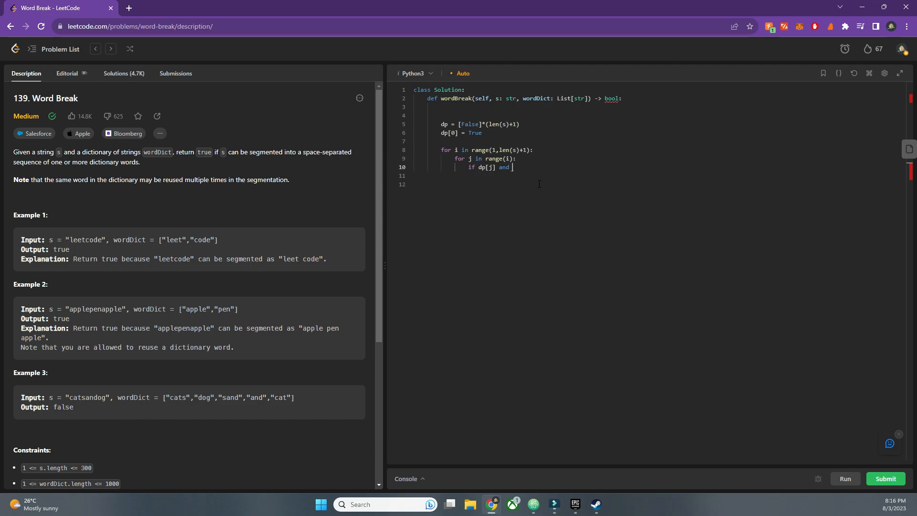
text(s[])
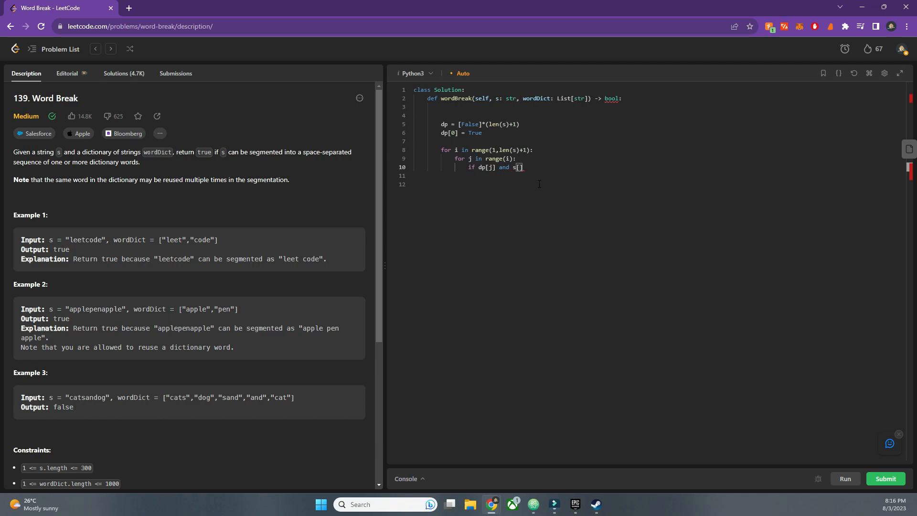
text(j)
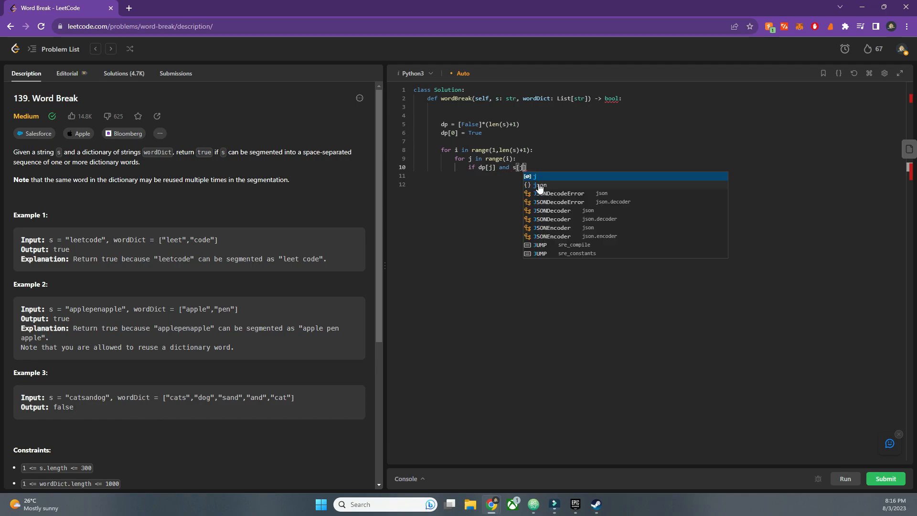
text(:1)
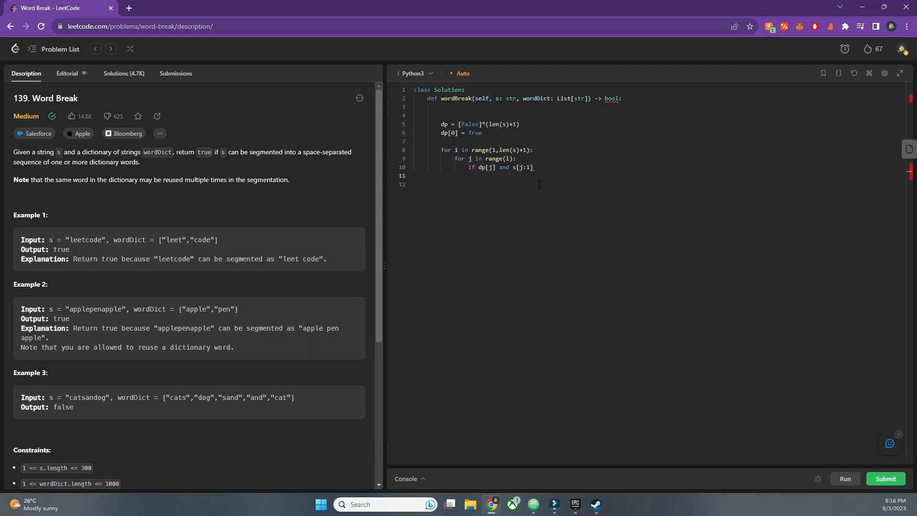
text(u)
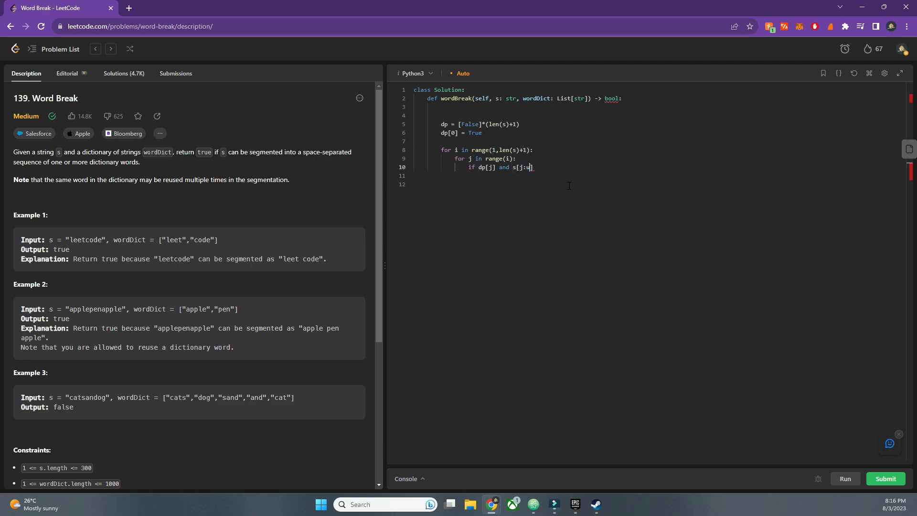
text(i)
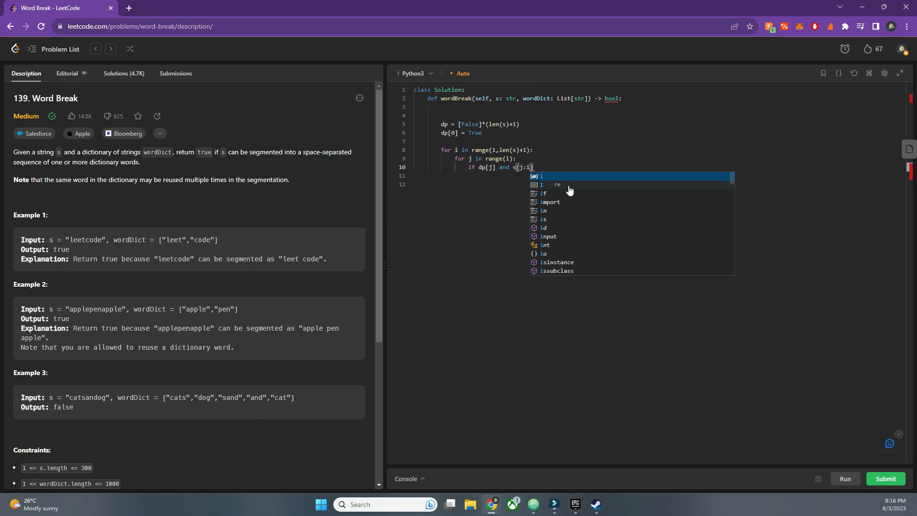
text(n)
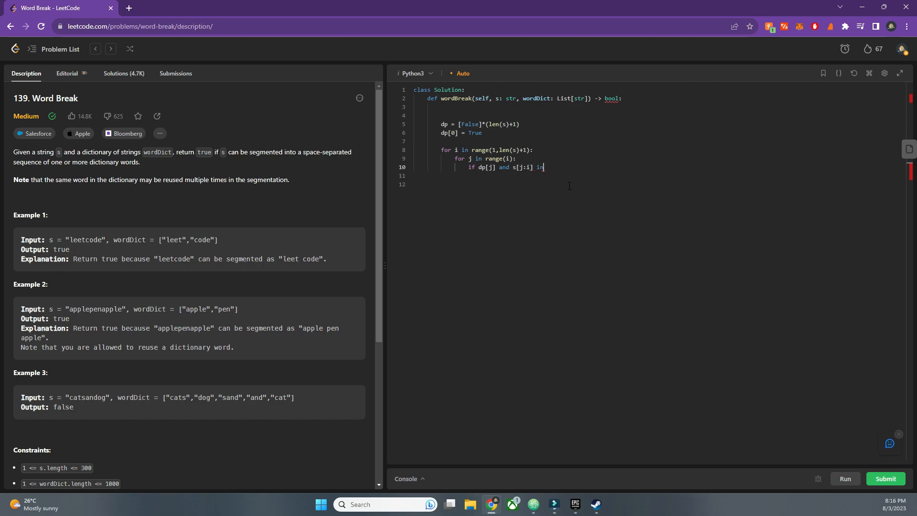
text(wordDict:)
click(658, 175)
text(dp[)
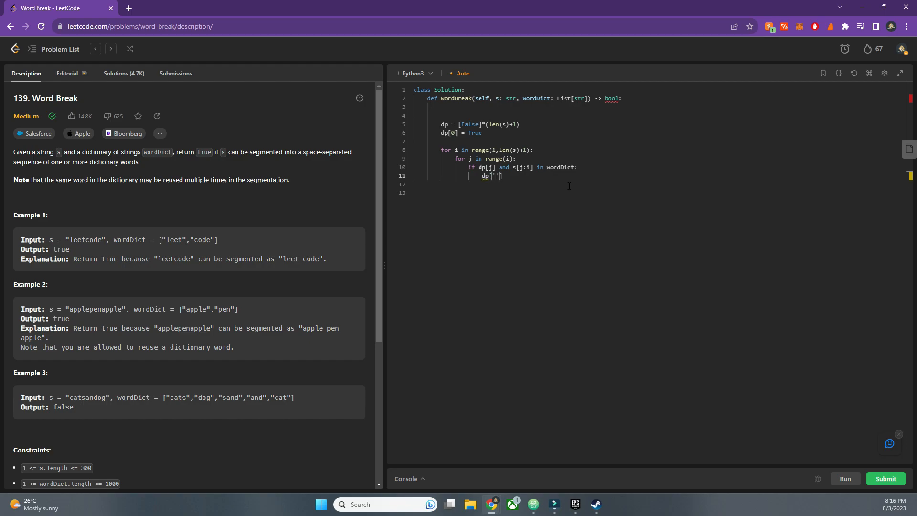
text(i)
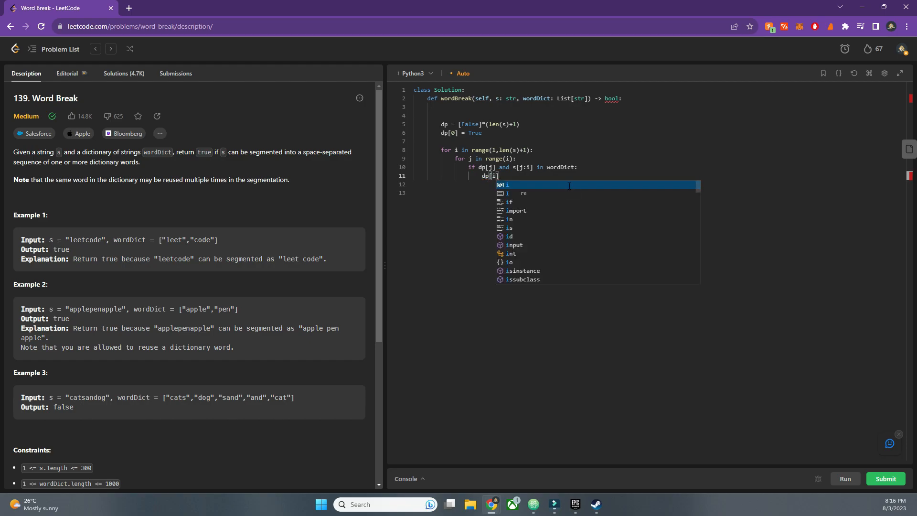
text(=Tur)
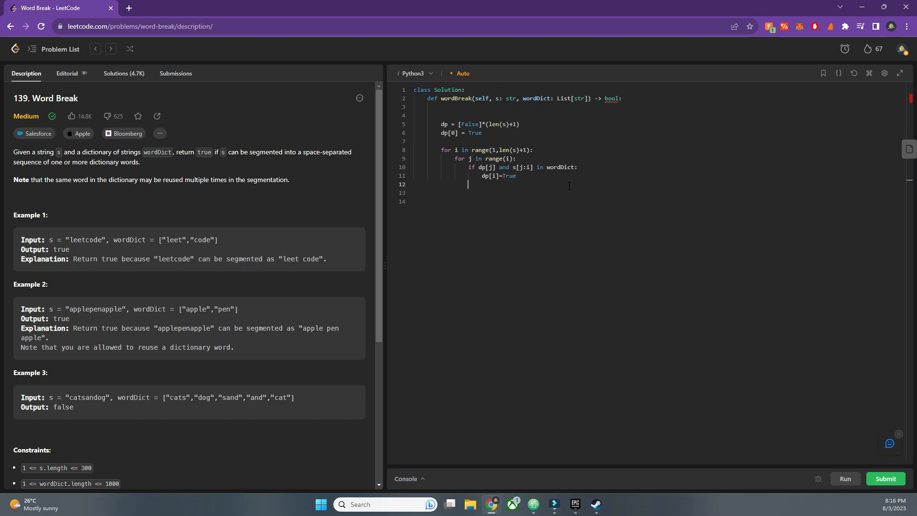
double_click(466, 124)
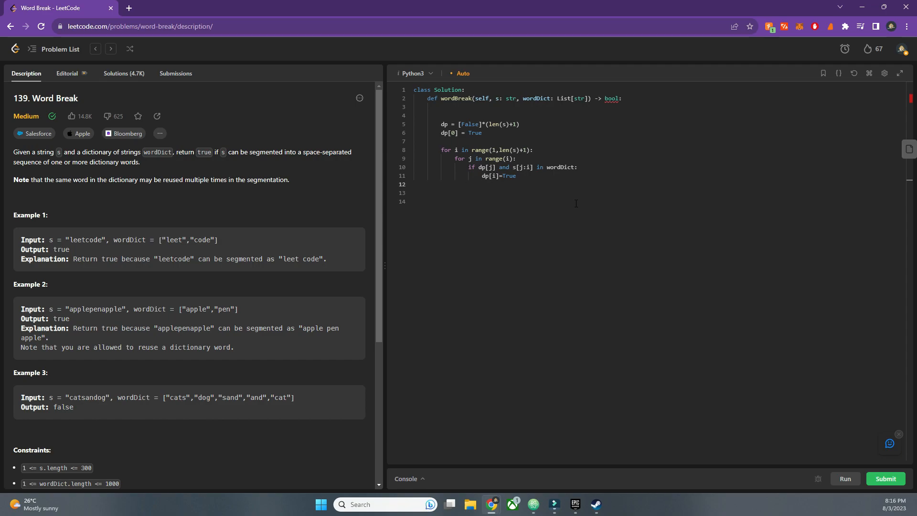
Step: Add break inside the if and return dp[-1] after the loops
text(break)
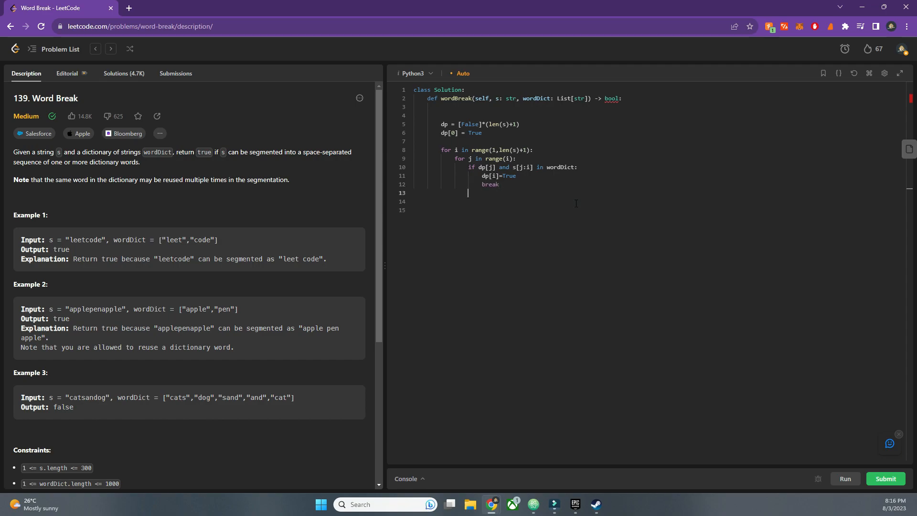
key(enter)
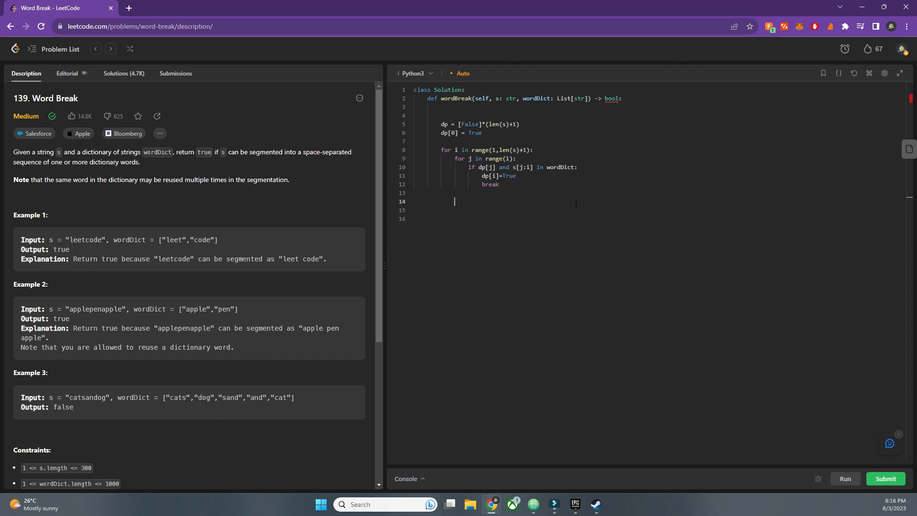
text(r)
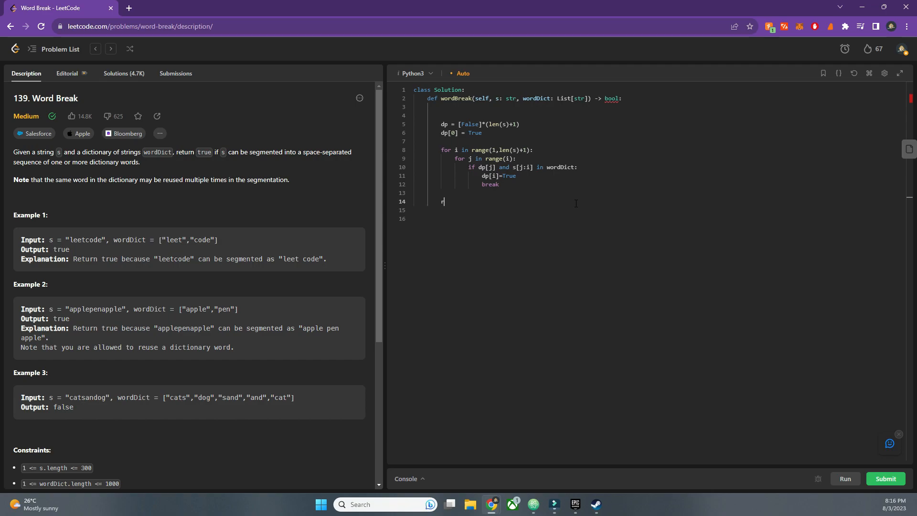
text(eturn dp[-1])
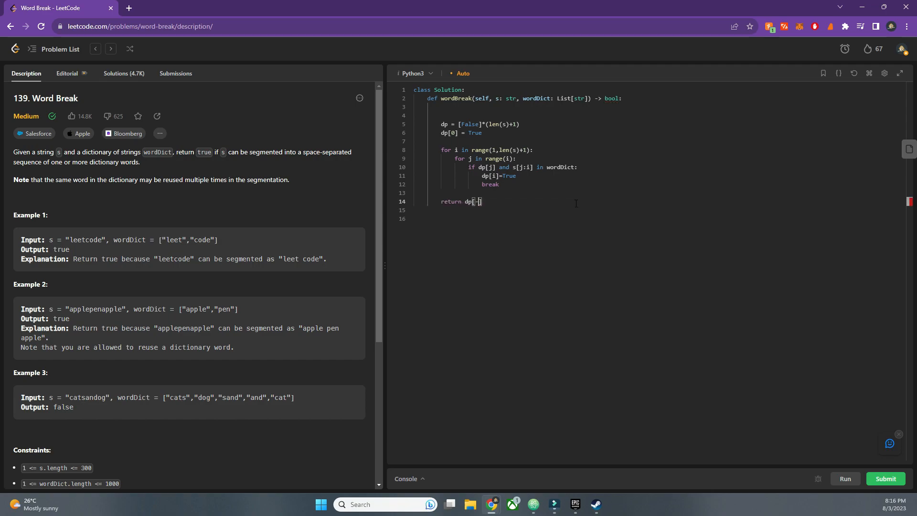
text(-1)
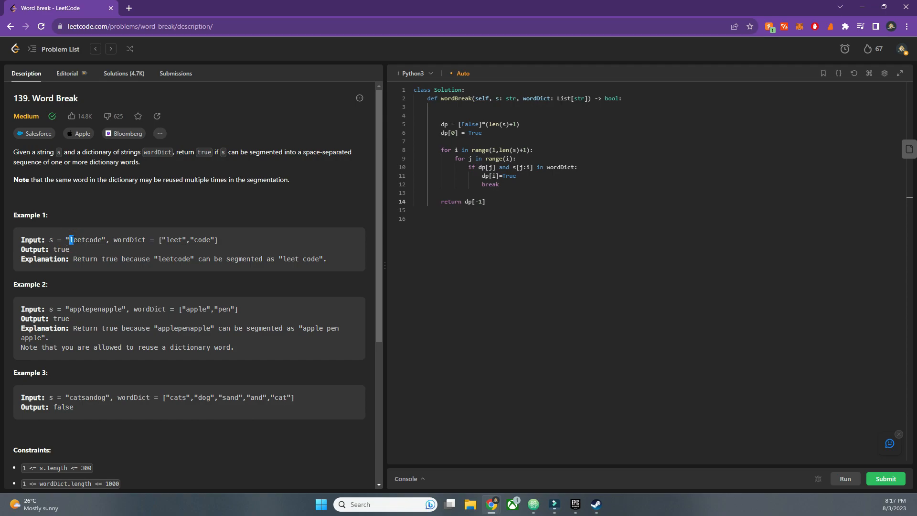
scroll(down, 3)
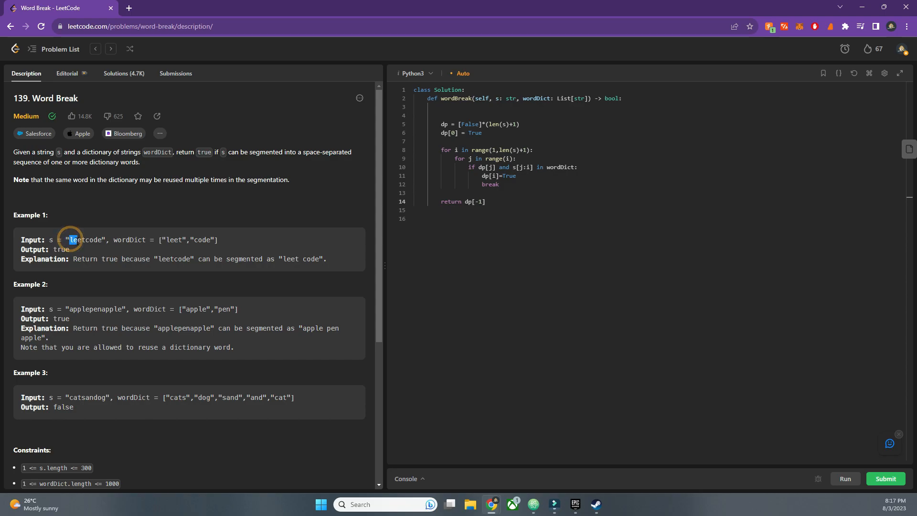
drag(74, 240, 222, 248)
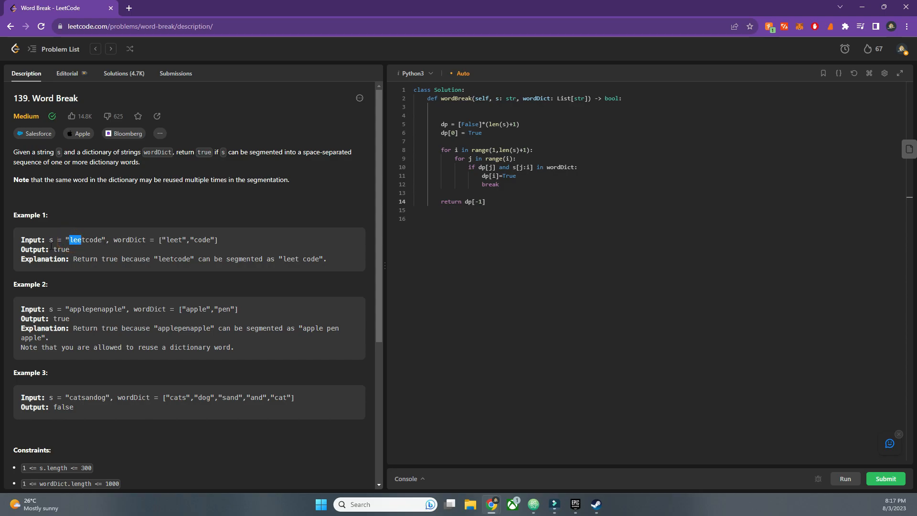
click(83, 240)
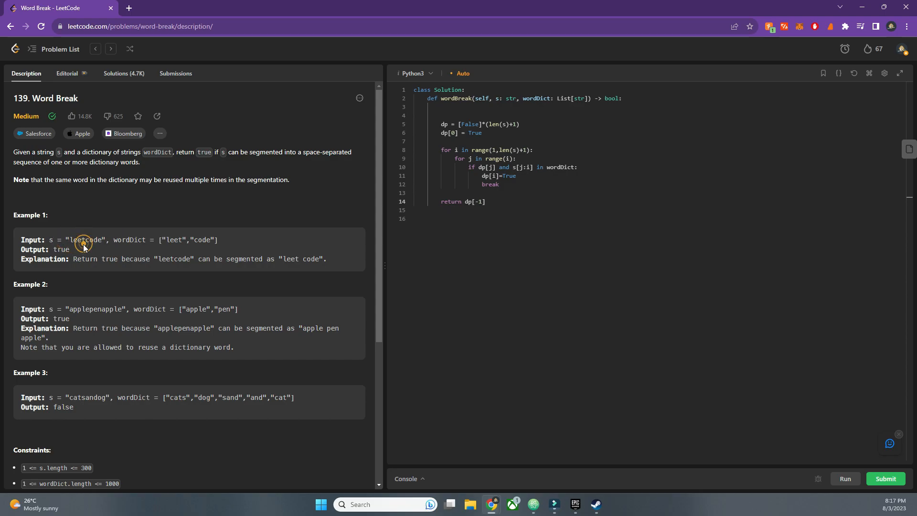
double_click(79, 240)
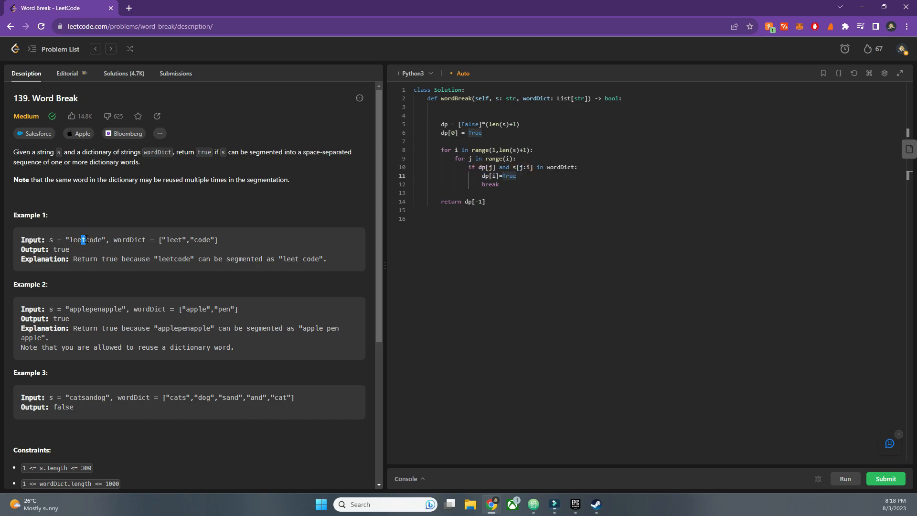
click(88, 240)
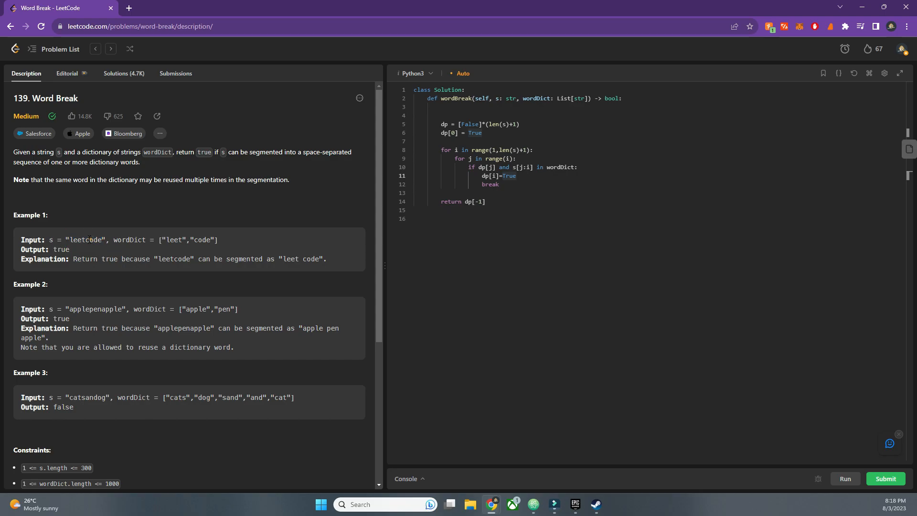
double_click(81, 239)
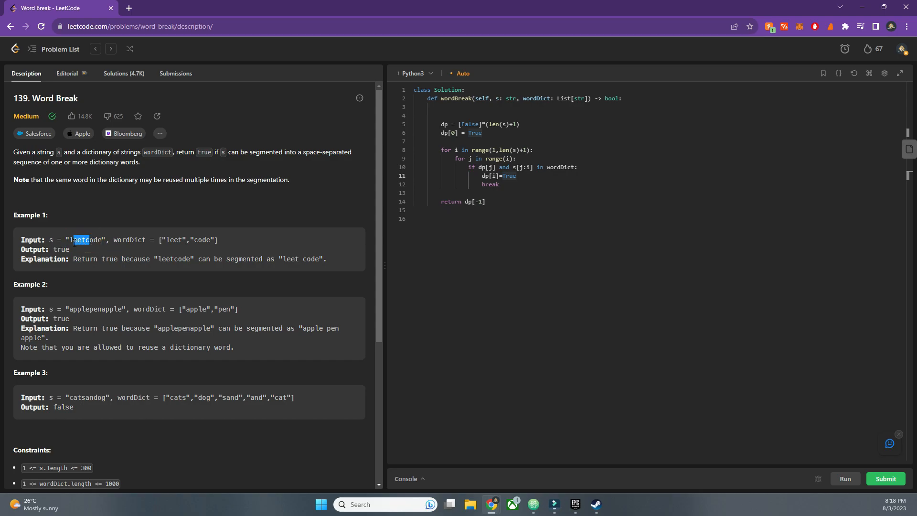
click(86, 240)
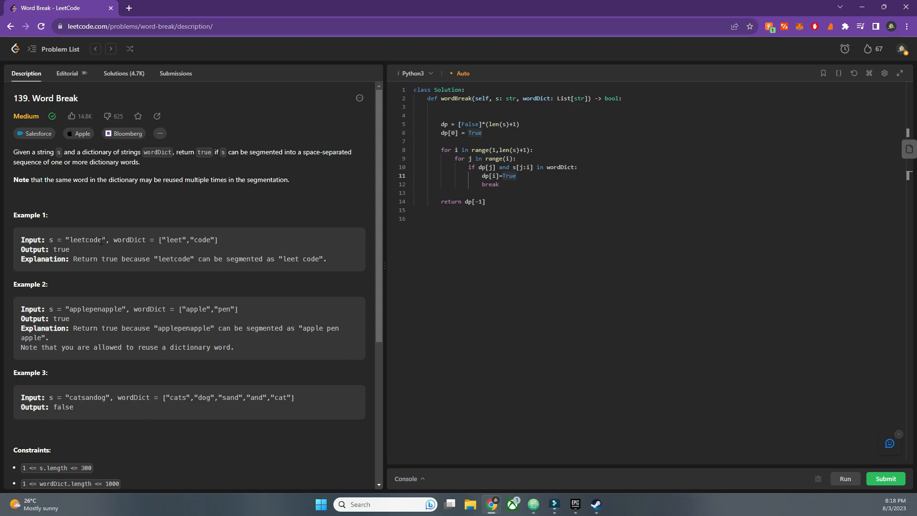
double_click(97, 240)
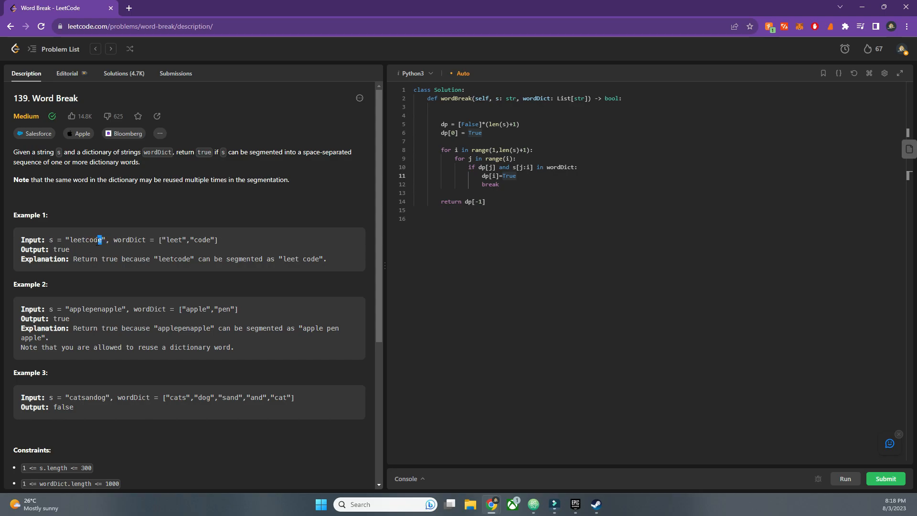
double_click(86, 240)
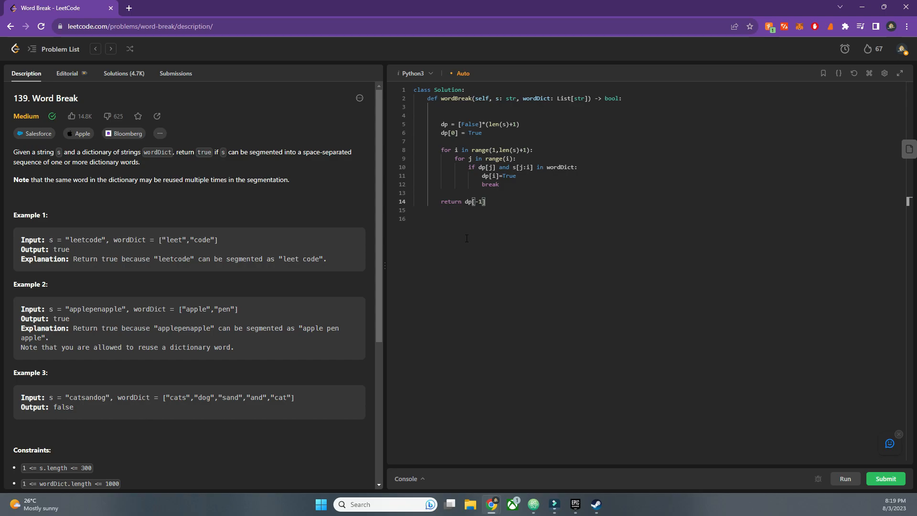
Step: Run and submit the Word Break solution as Accepted and dismiss the daily challenge popup
click(844, 478)
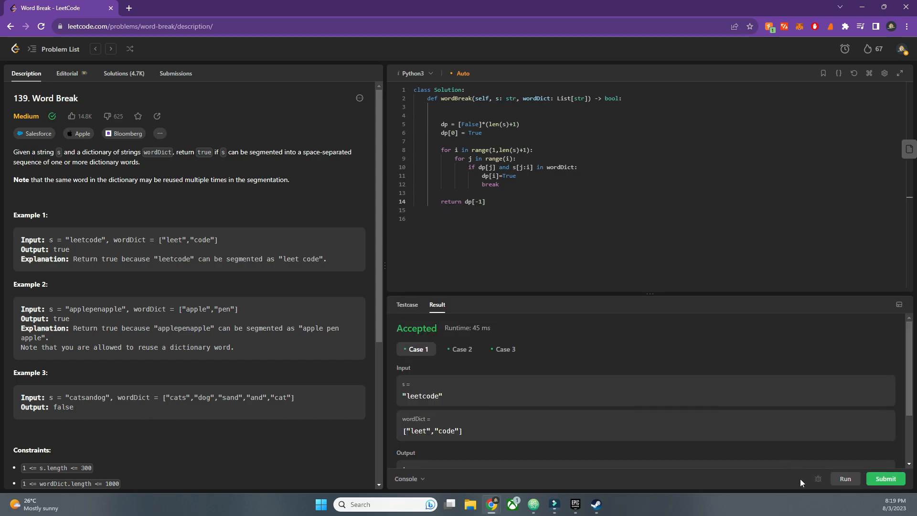
click(885, 478)
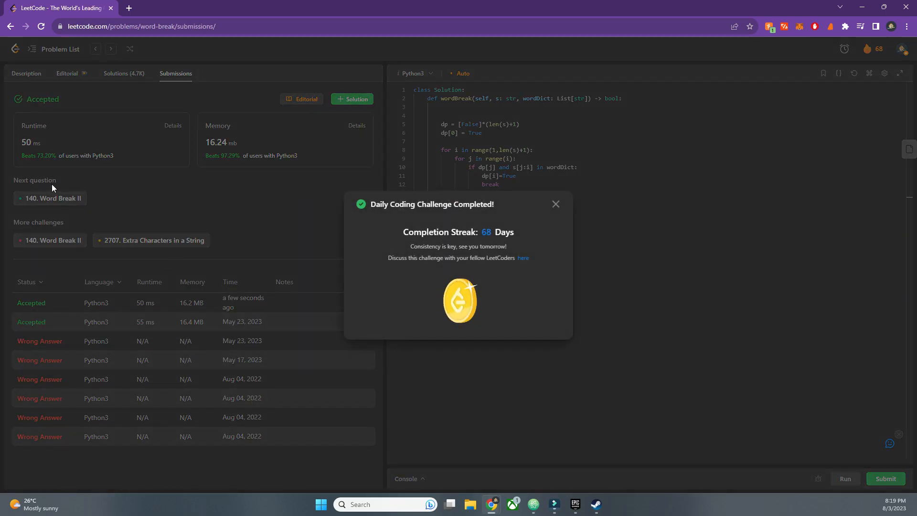
click(554, 203)
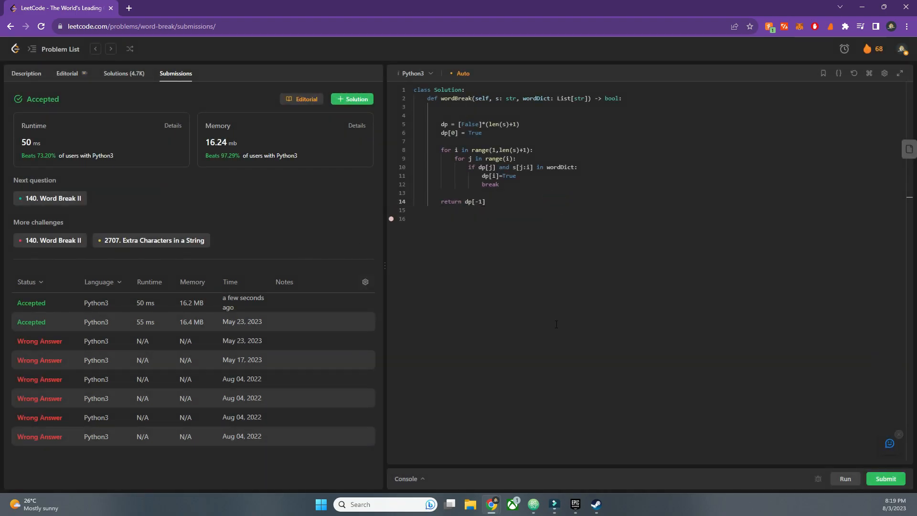